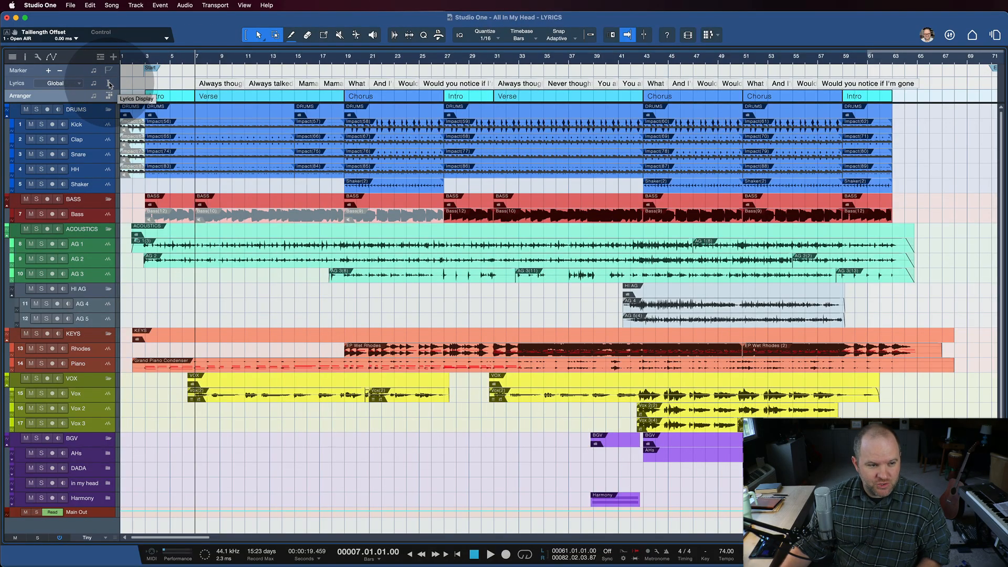
Step: Open the floating Lyrics Display from the Lyrics track header
click(108, 83)
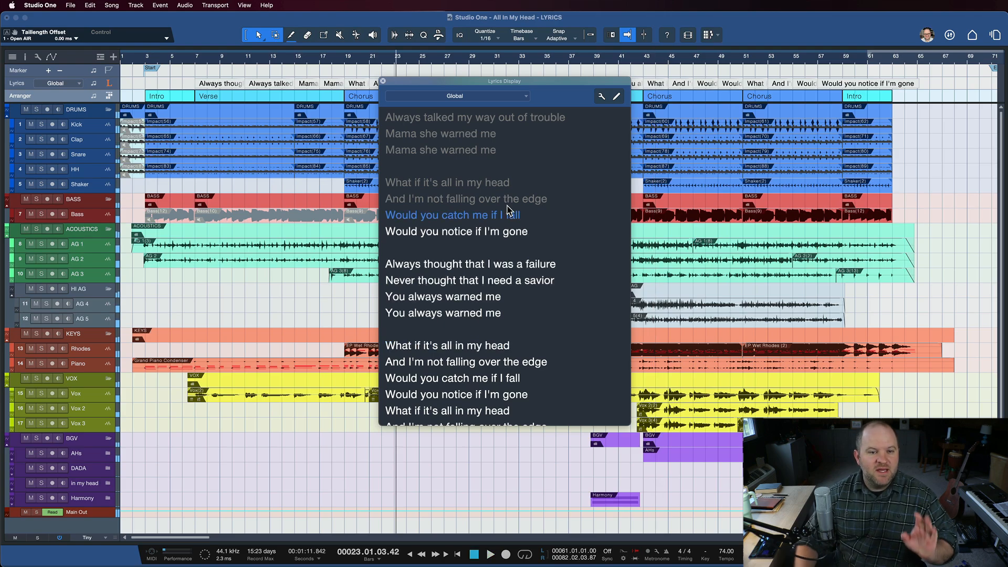
mouse_move(437, 147)
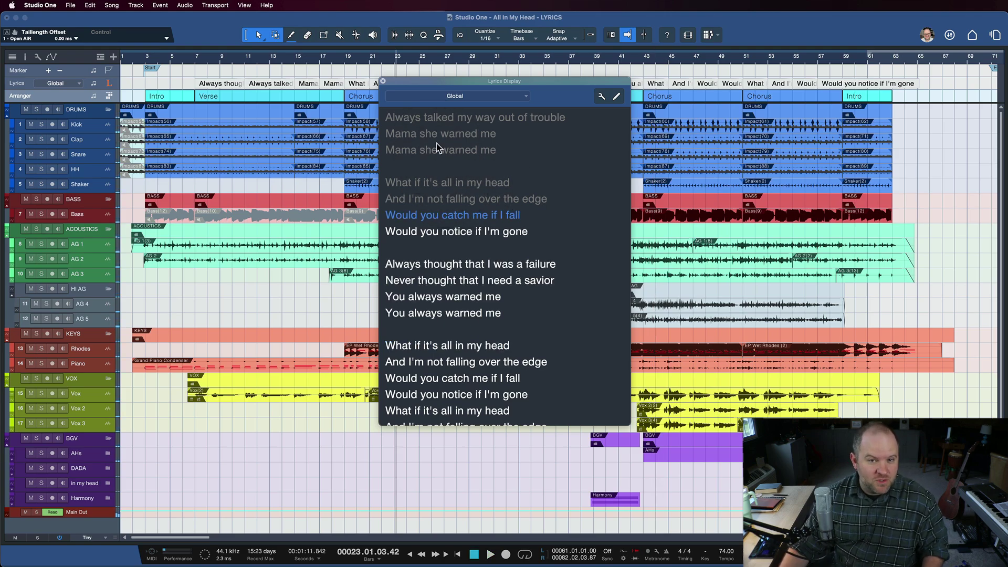
mouse_move(488, 58)
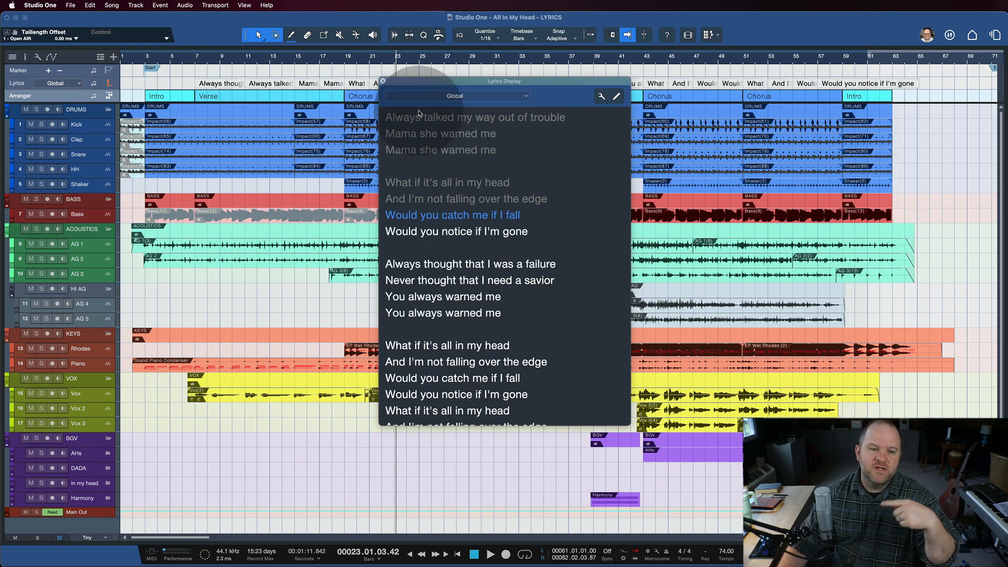
Step: Switch to the Show page with the All In My Head setlist entry and its lyrics lane
click(383, 81)
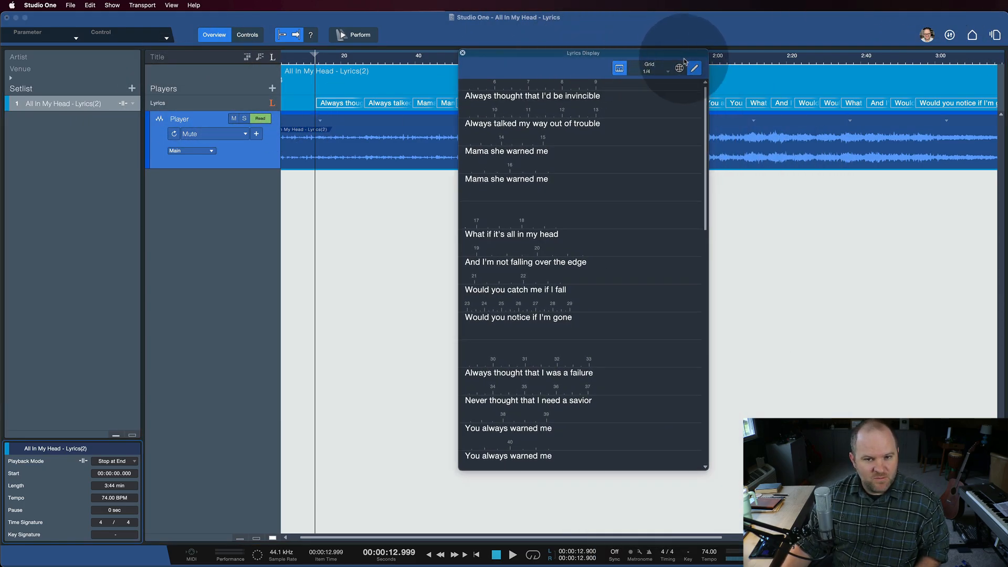
click(618, 69)
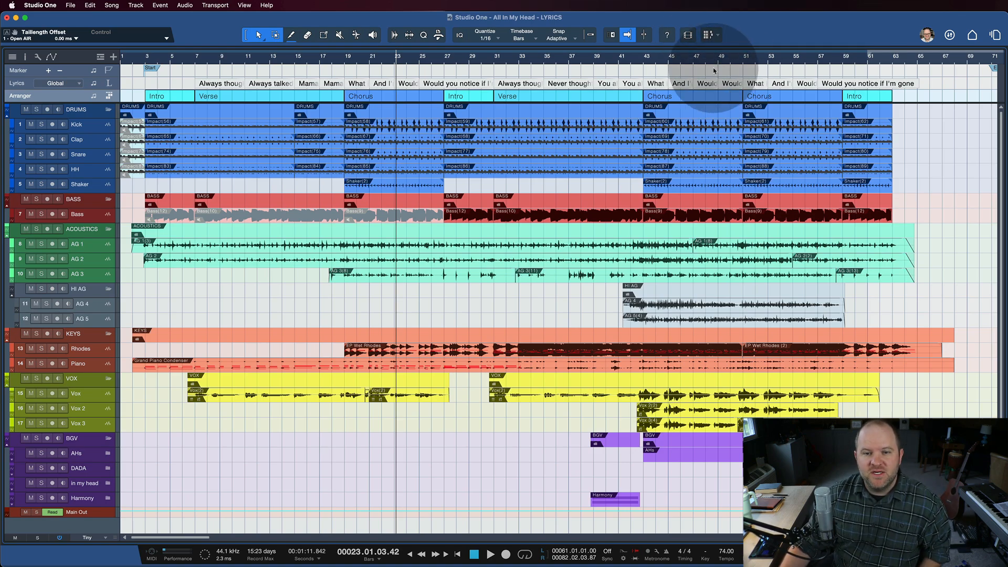
mouse_move(710, 34)
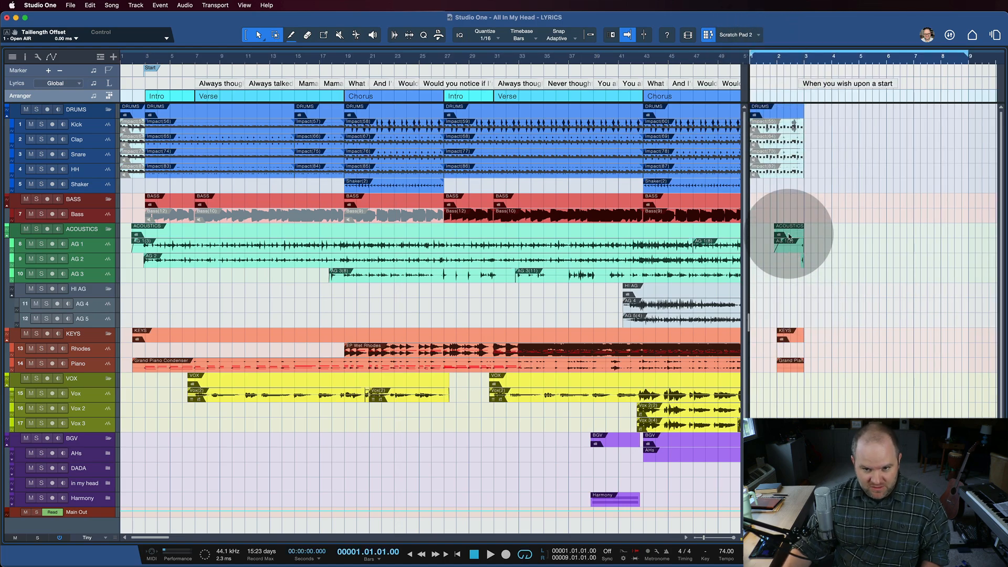
Step: Switch to Scratch Pad 1 and add the lyric 'When you wish upon a presonus' to its Lyrics track
click(737, 35)
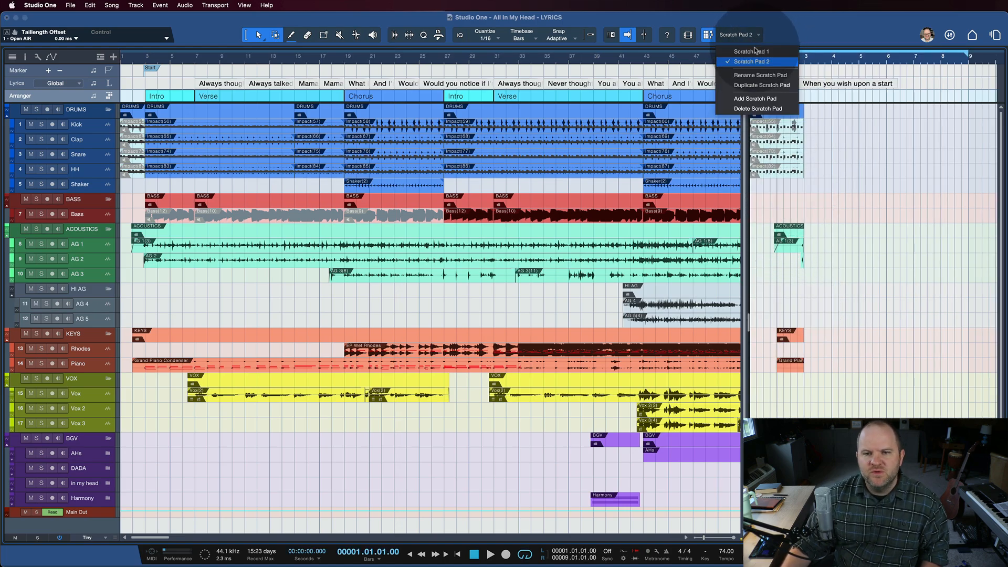
click(751, 51)
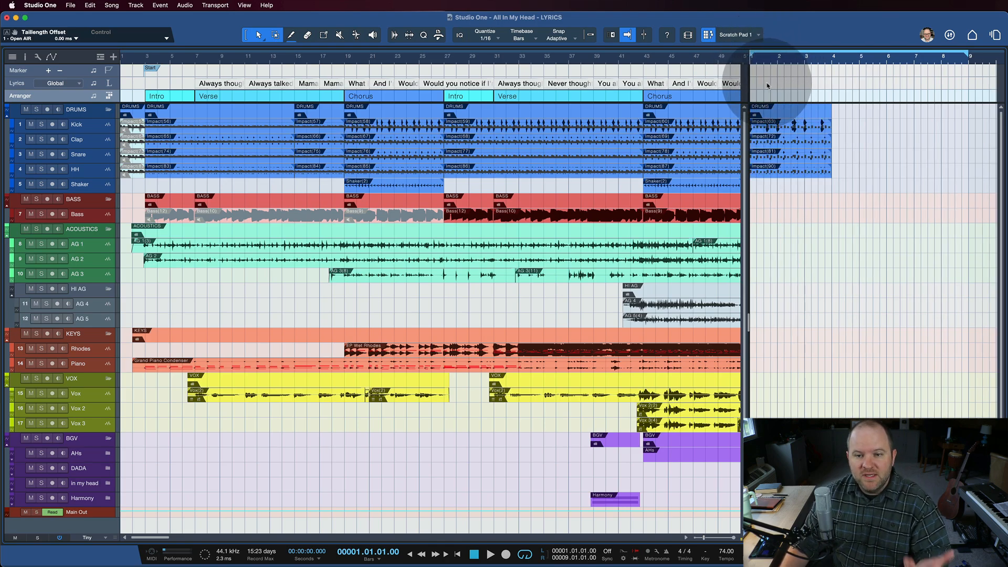
click(780, 84)
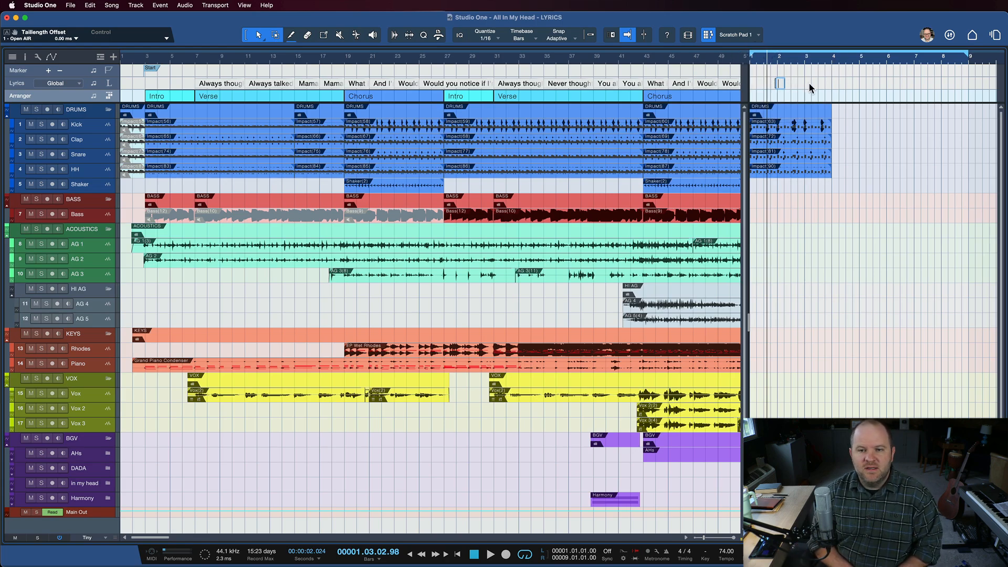
text(When you wish upon a presonus)
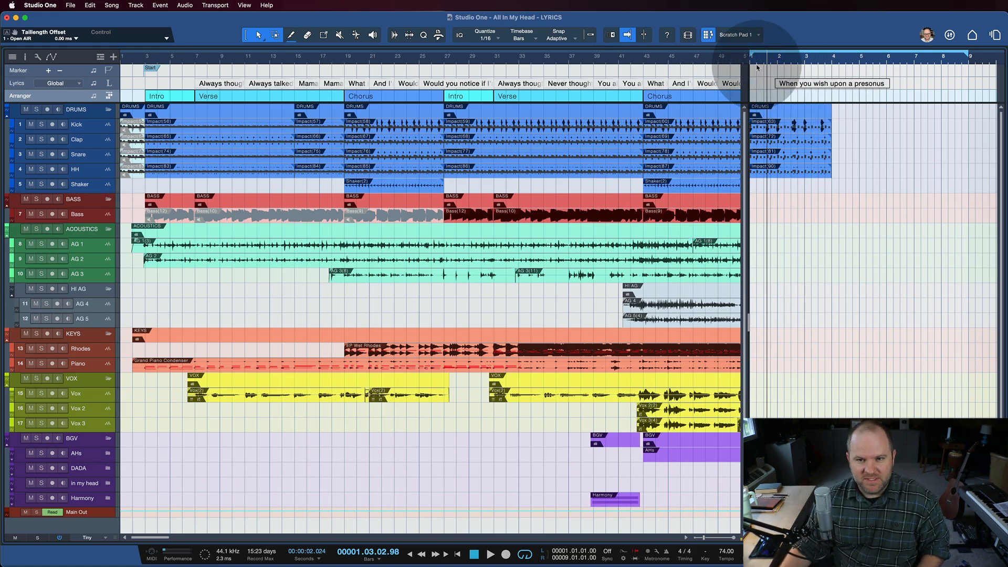
Step: Open the Lyrics Display and make it follow the scratch pad's 'When you wish upon a presonus' lyric
click(109, 84)
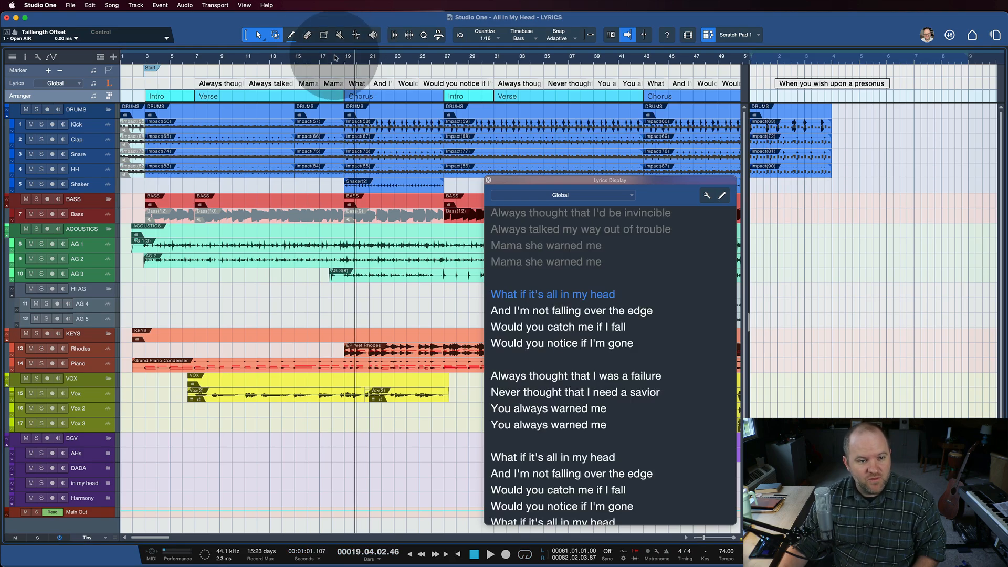
click(223, 56)
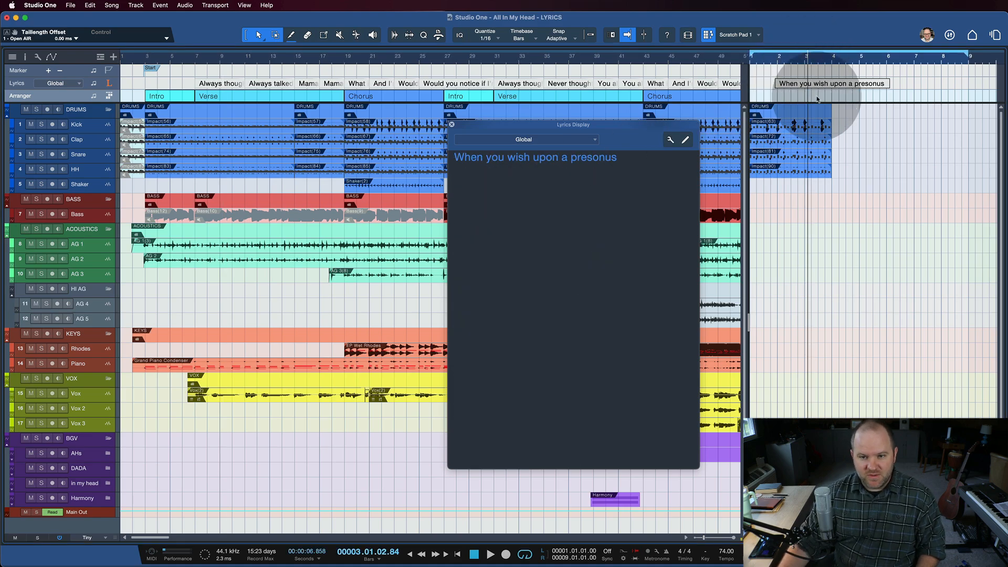
mouse_move(599, 163)
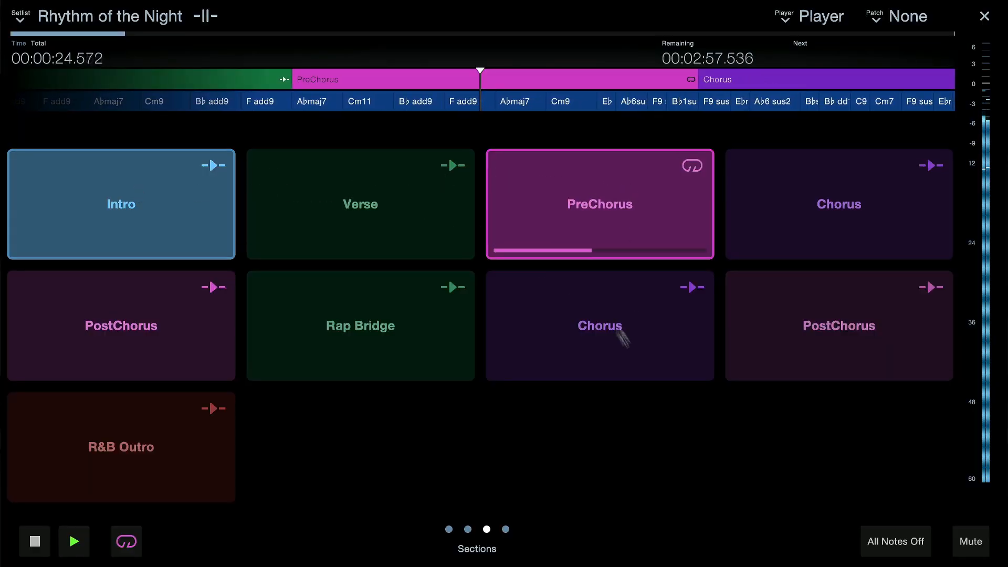
Step: Move Studio One Remote from the Sections page to the scrolling Lyrics page for Rhythm of the Night
click(505, 530)
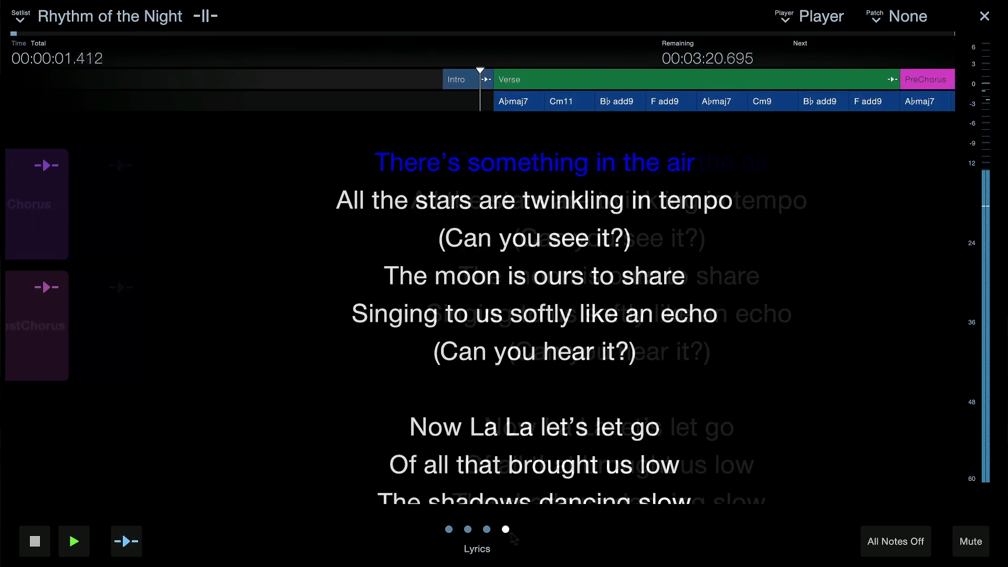